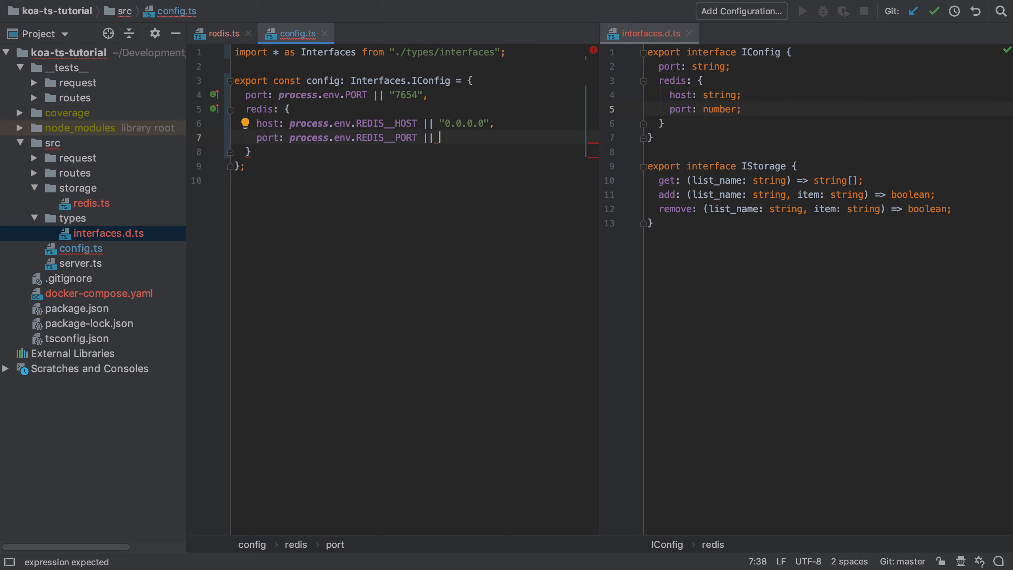
- Complete the redis.port line in config.ts with a default port after the || operator
left_click(225, 33)
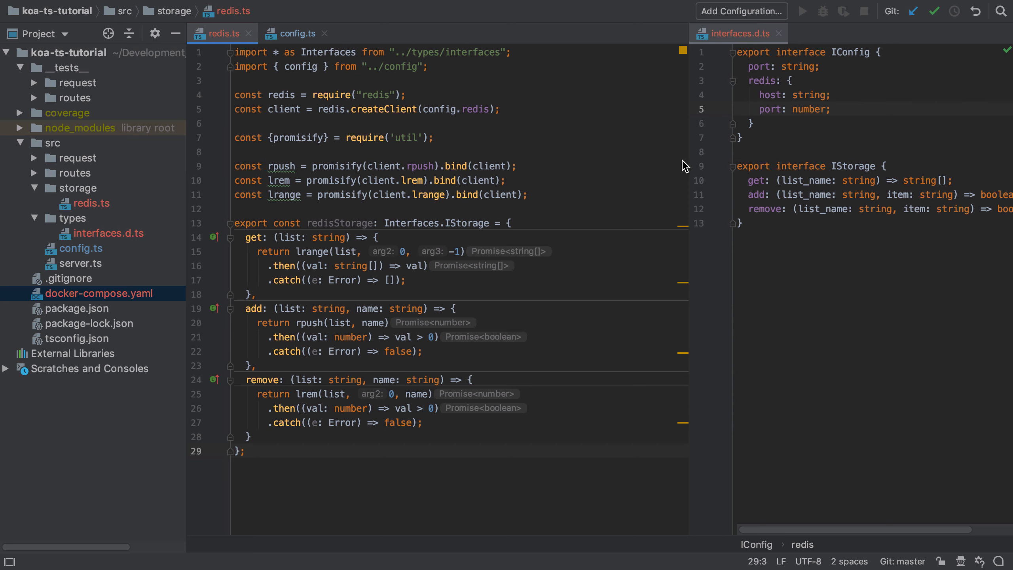